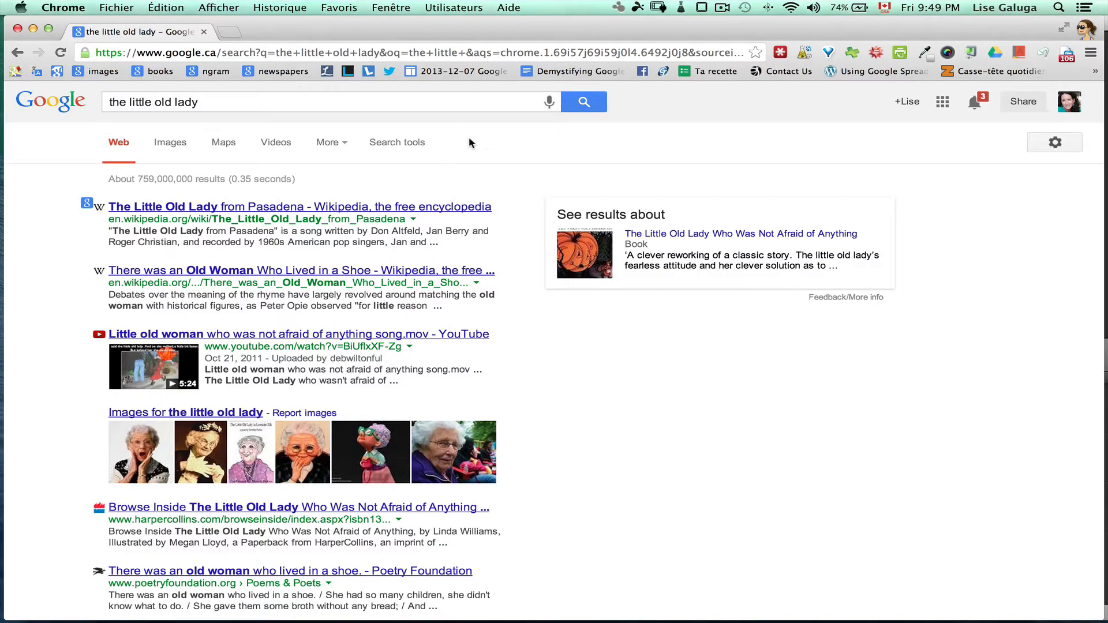
pyautogui.moveTo(336, 120)
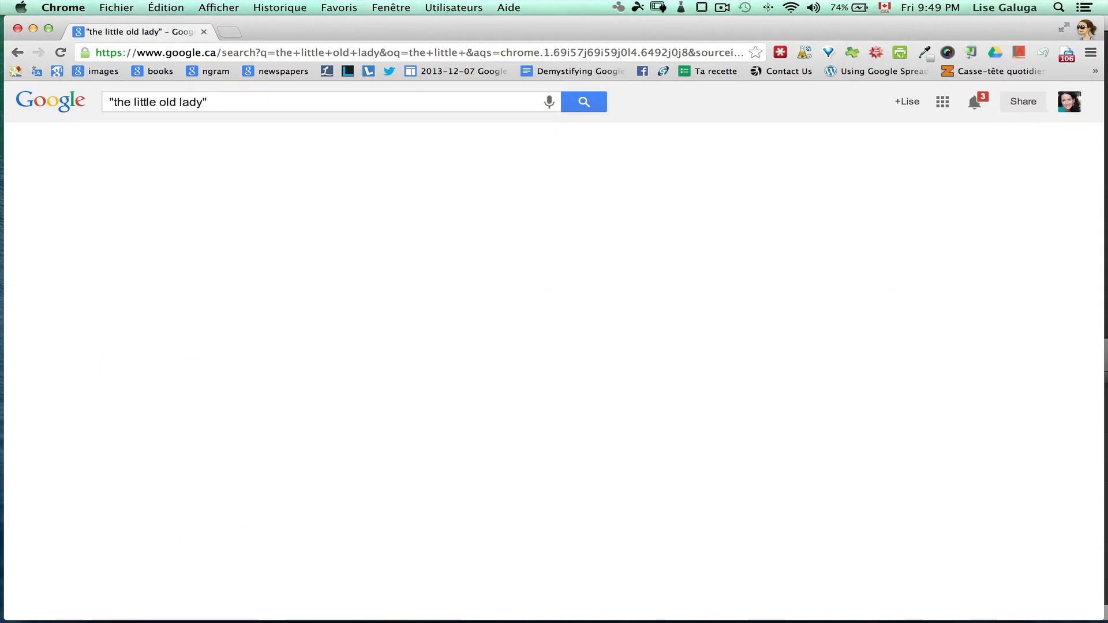
# Step: Search Google for the exact quoted phrase "the little old lady", yielding about 7,590,000 results
pyautogui.click(583, 102)
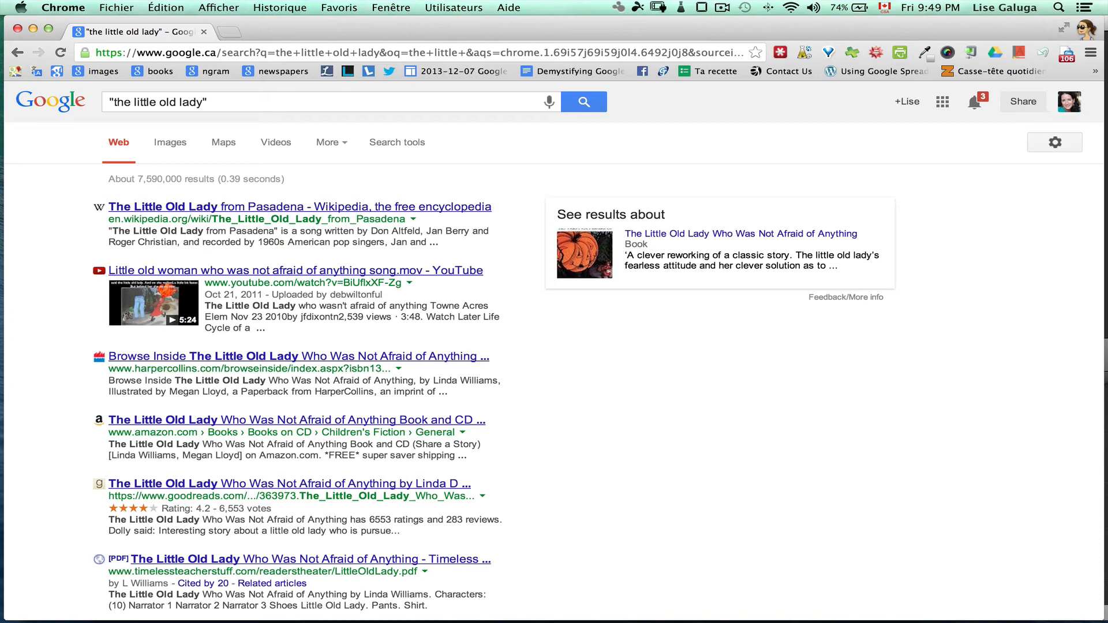